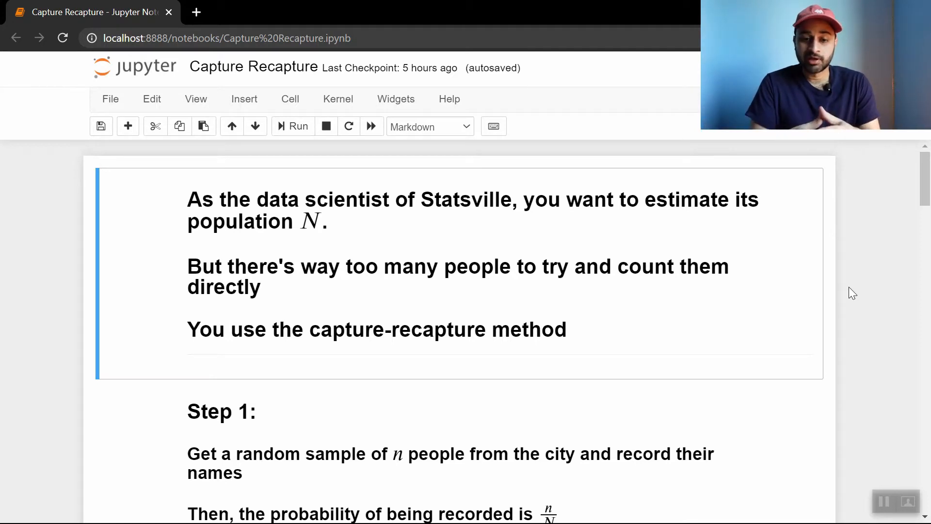
mouse_move(488, 240)
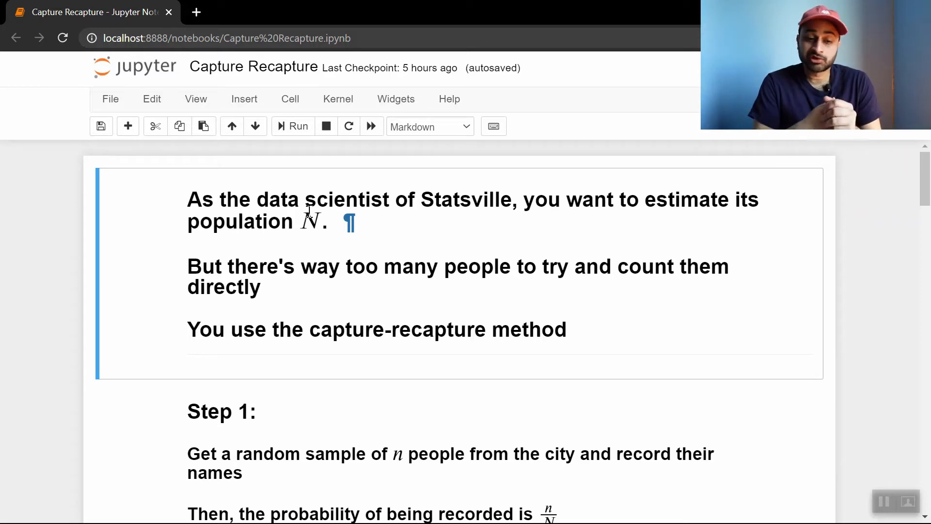
Step: Scroll past the population-estimation intro to Step 1's n/N recording probability
scroll(down, 3)
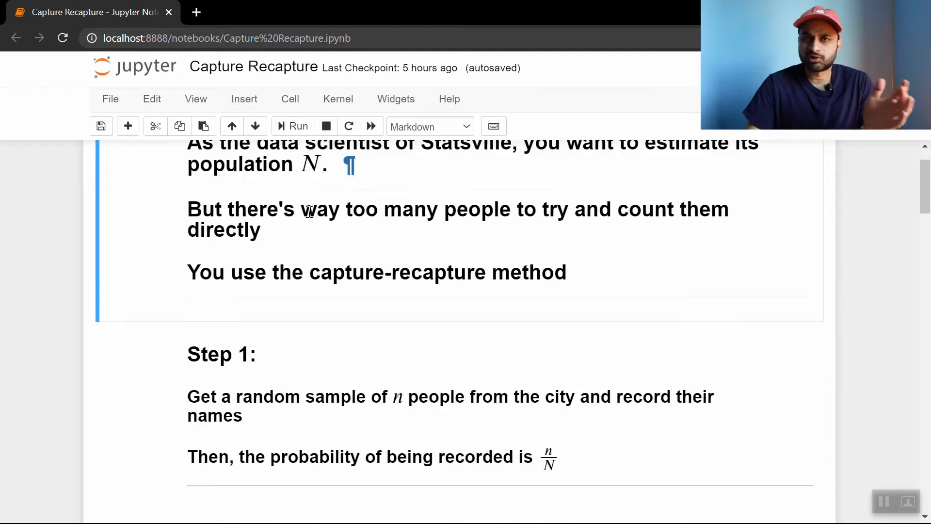
scroll(down, 3)
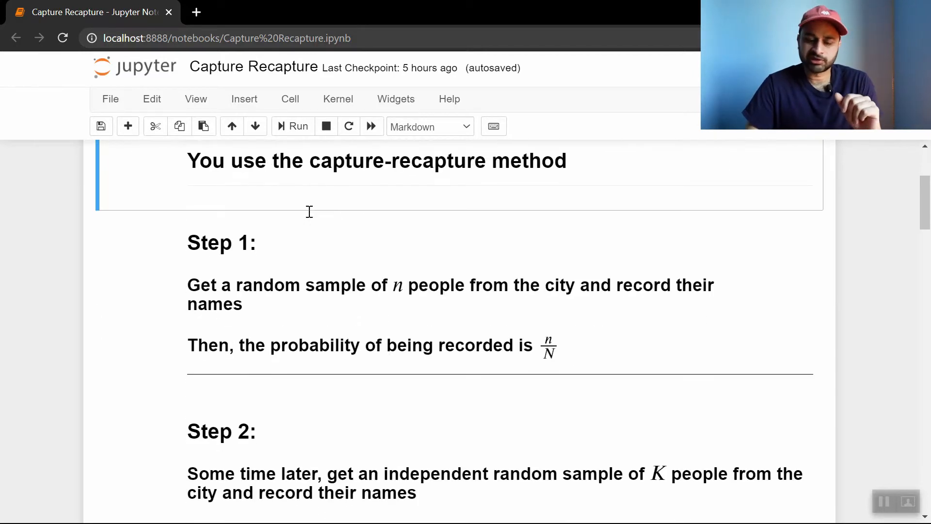
scroll(down, 3)
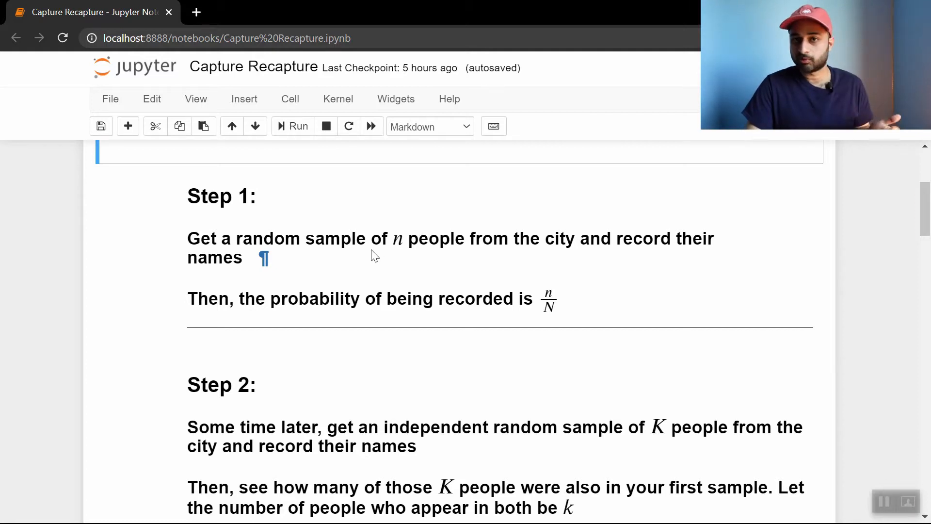
mouse_move(314, 272)
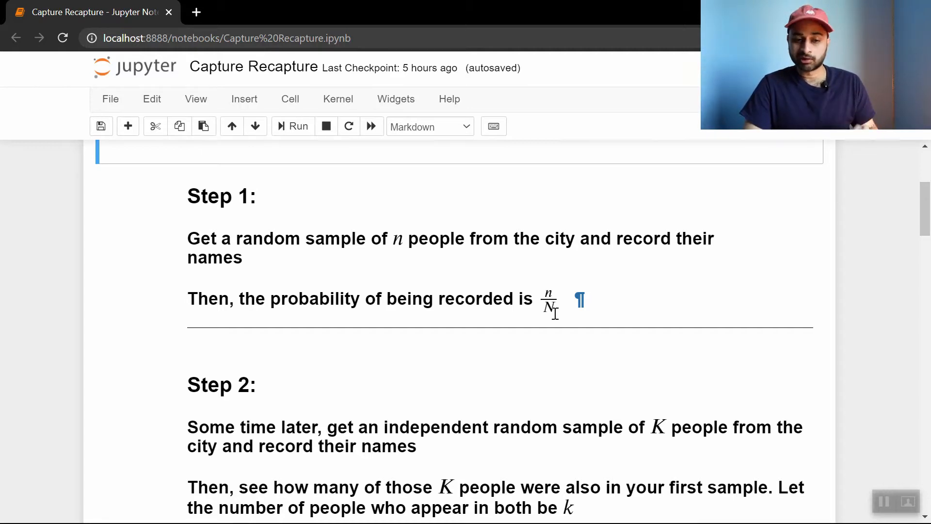
Step: Scroll down to Step 2, showing the k/K probability for the second sample
scroll(down, 3)
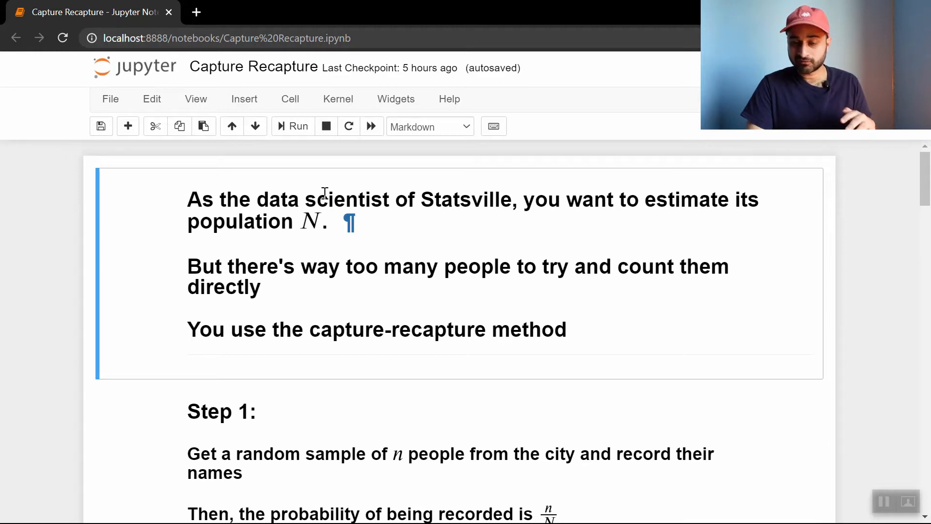
scroll(down, 3)
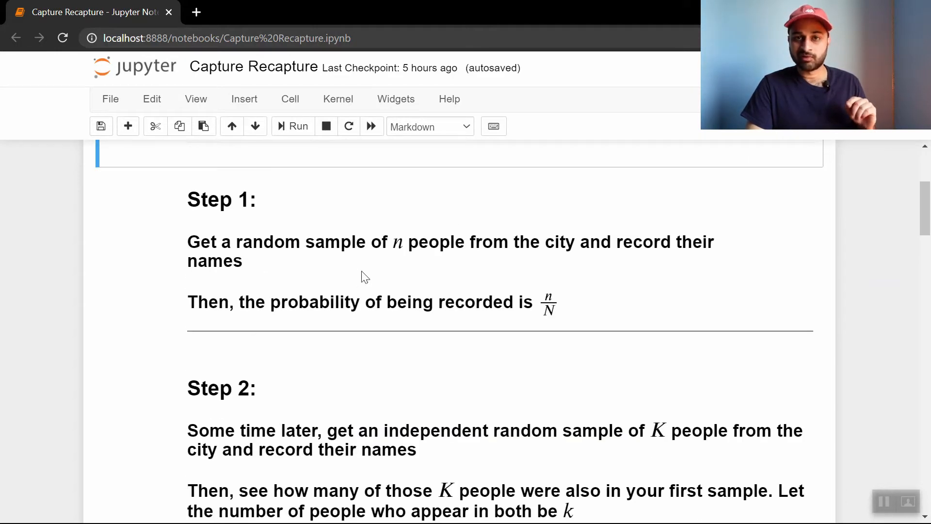
scroll(down, 3)
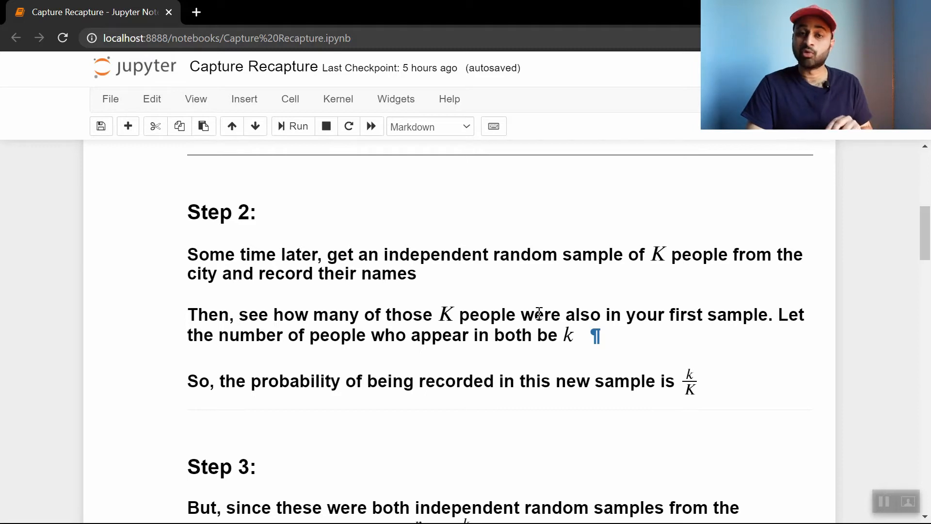
Step: Scroll through the derivation to Step 3's estimate N̂ = Kn/k
scroll(down, 3)
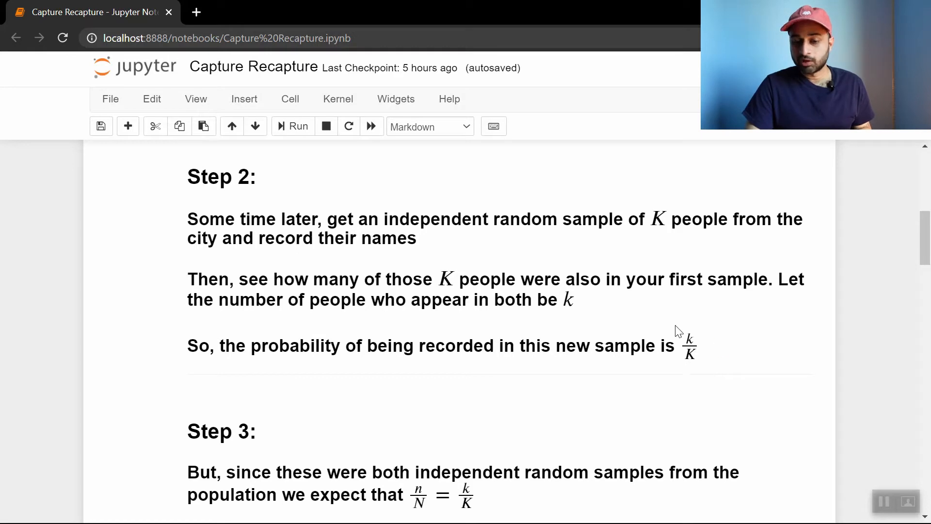
mouse_move(772, 334)
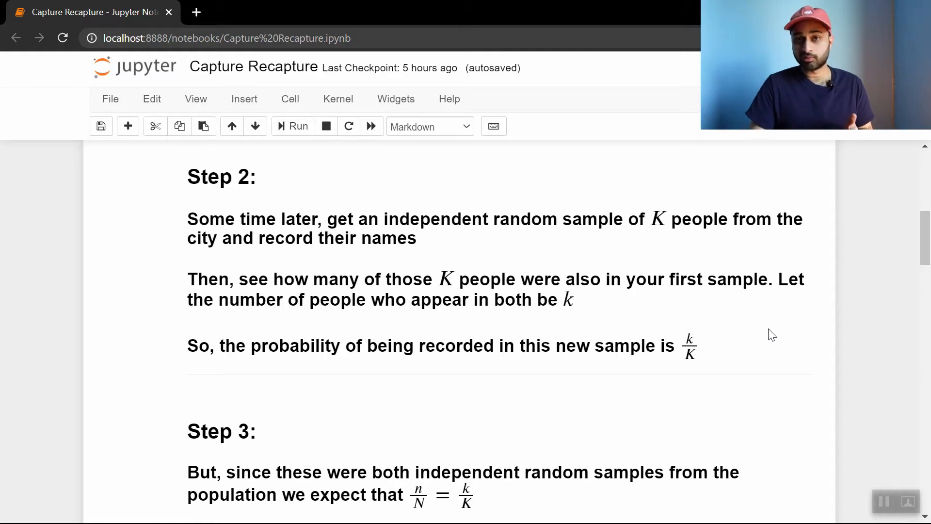
scroll(down, 3)
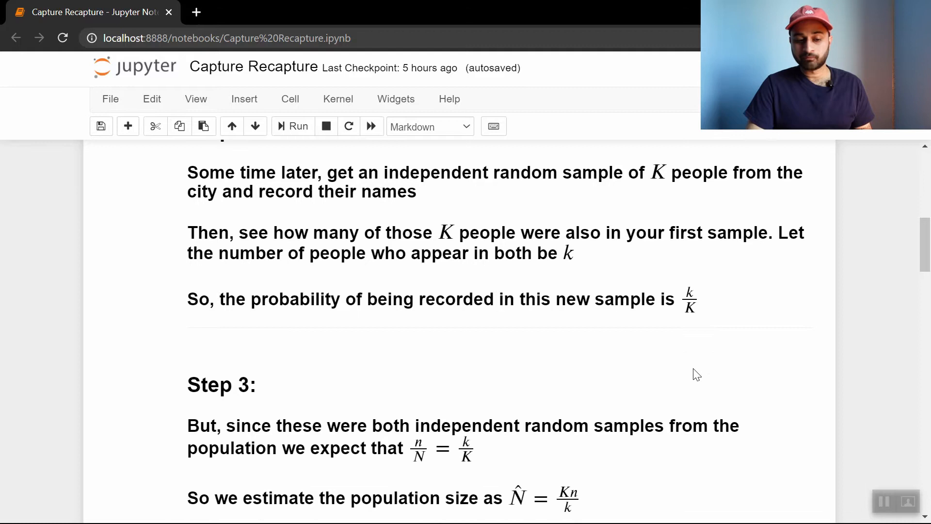
scroll(down, 3)
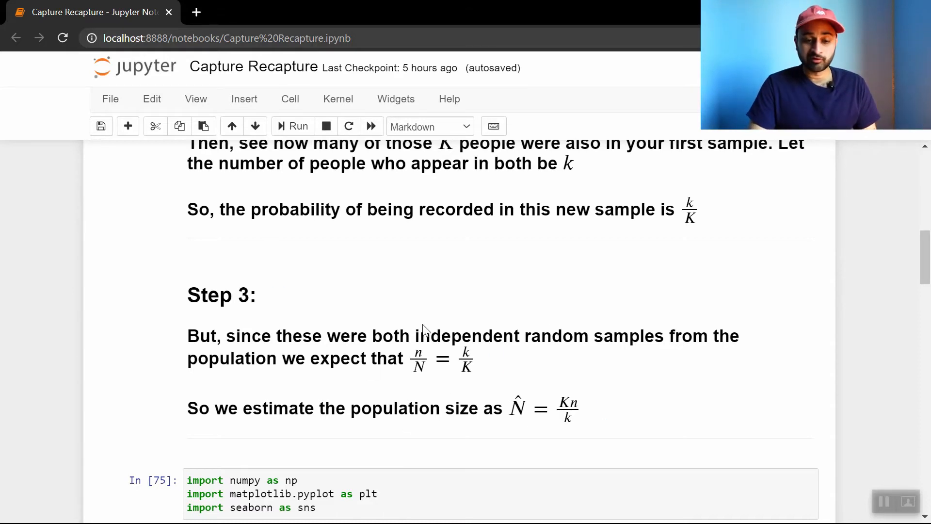
scroll(up, 3)
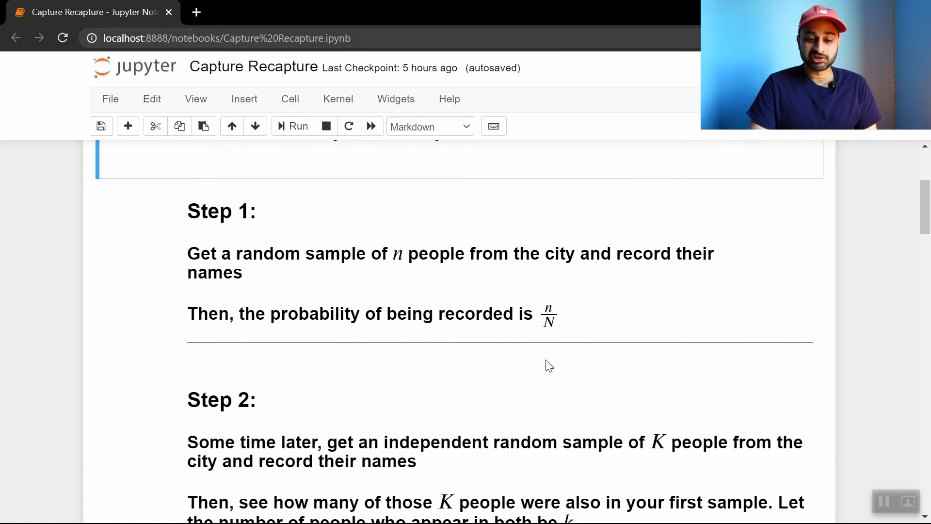
mouse_move(523, 304)
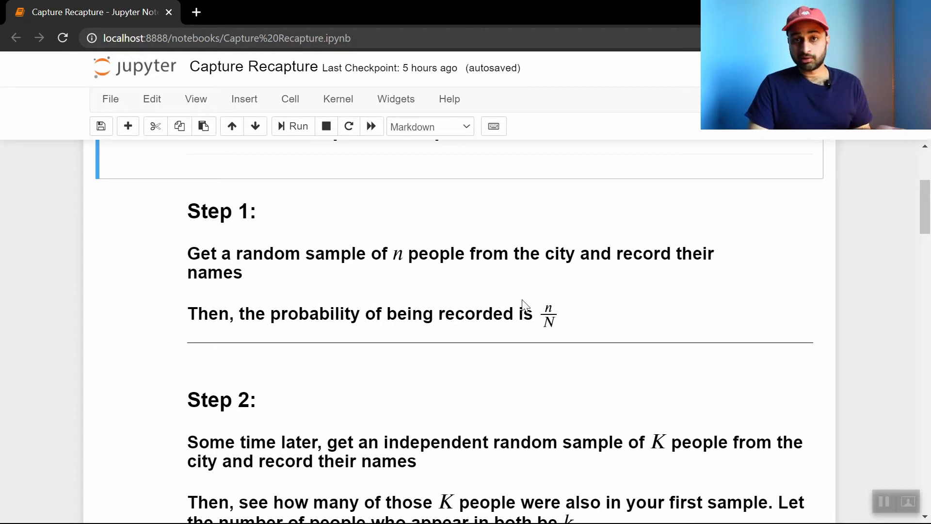
scroll(down, 3)
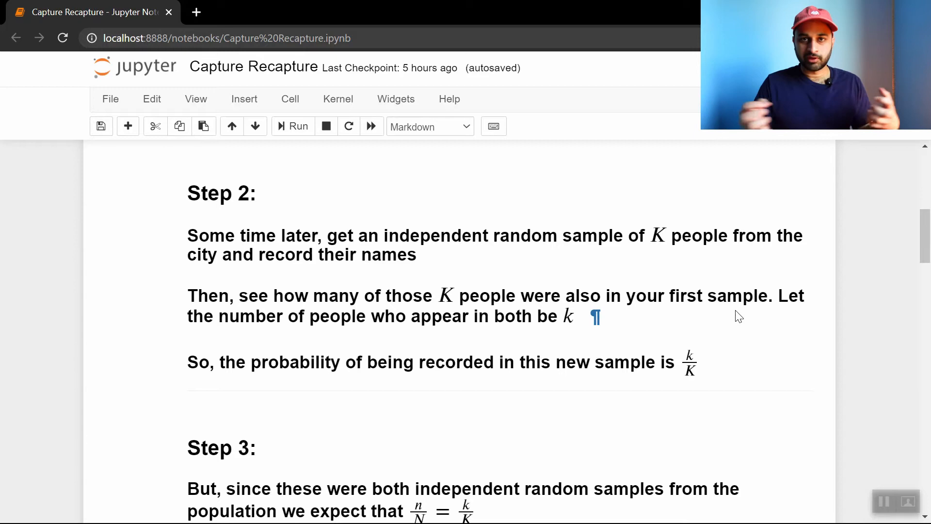
scroll(down, 3)
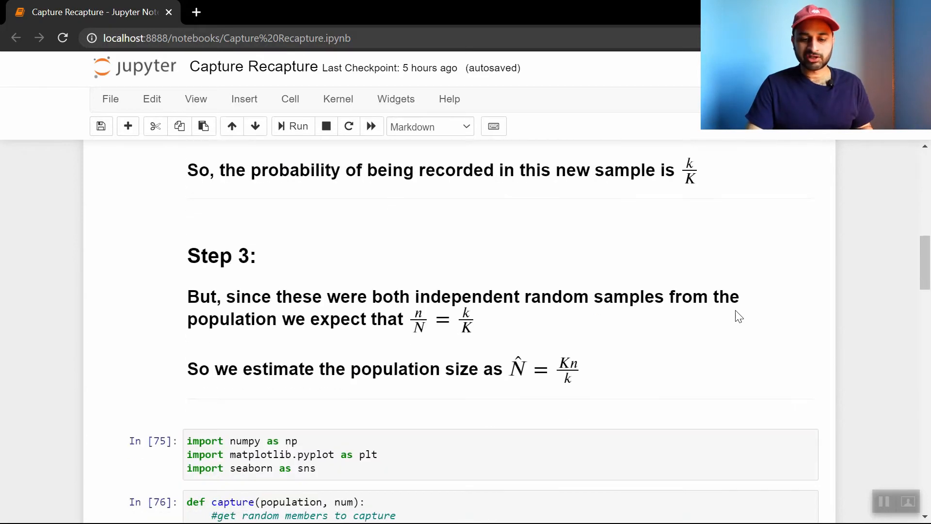
mouse_move(488, 290)
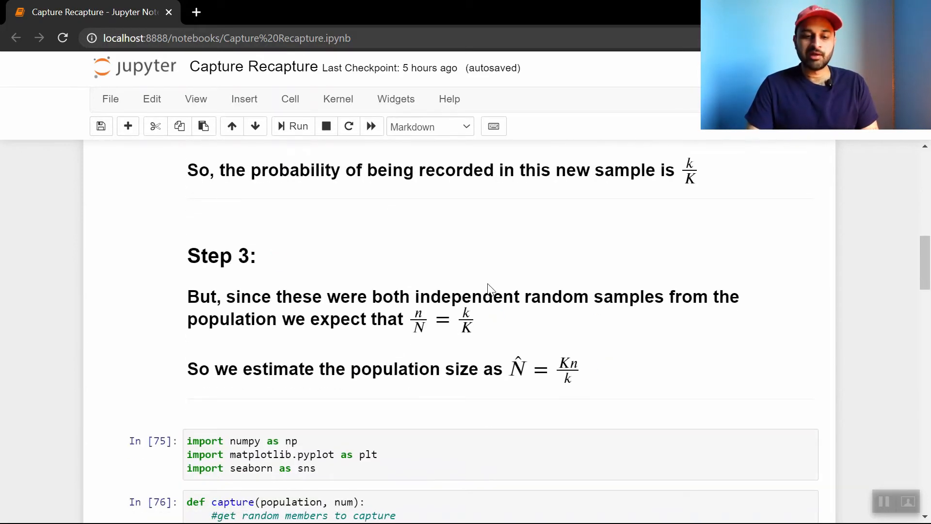
mouse_move(562, 277)
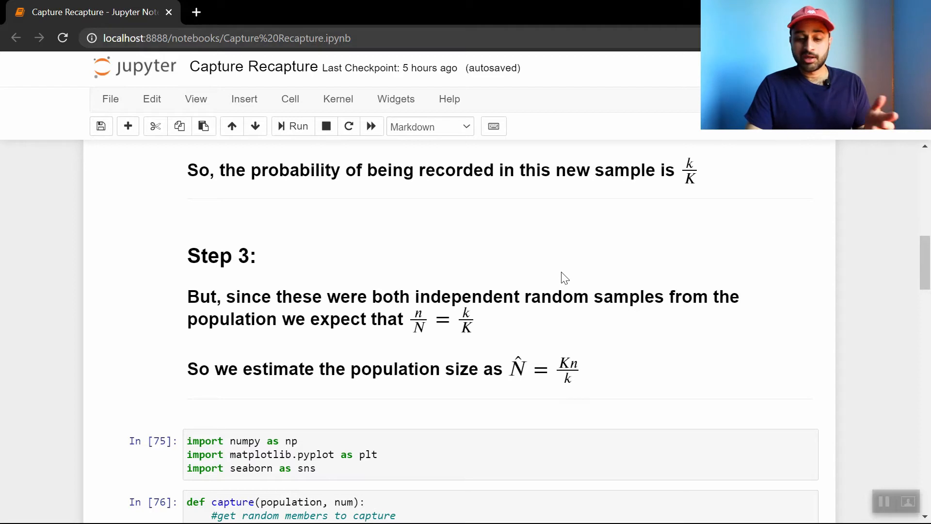
mouse_move(428, 337)
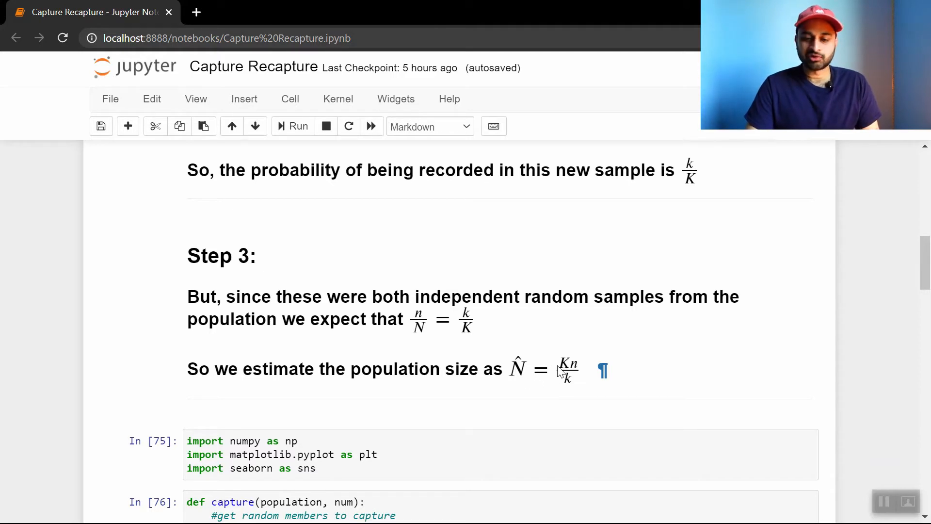
mouse_move(597, 370)
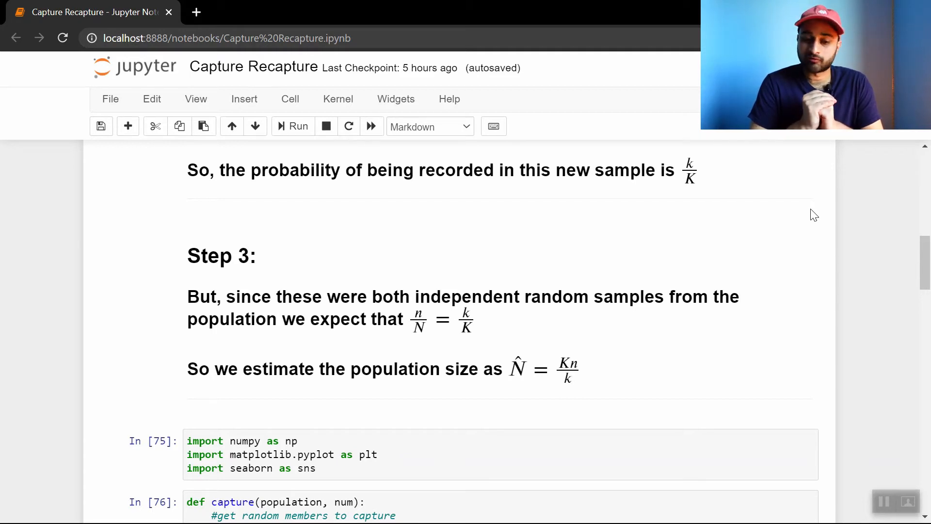
Step: Scroll to get_estimated_pop_size and highlight its population estimate return expression
scroll(down, 3)
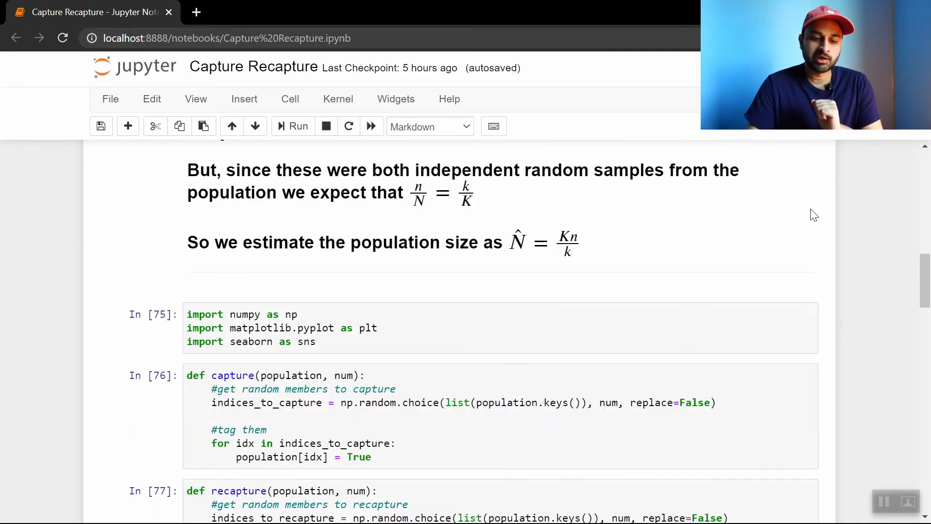
scroll(down, 3)
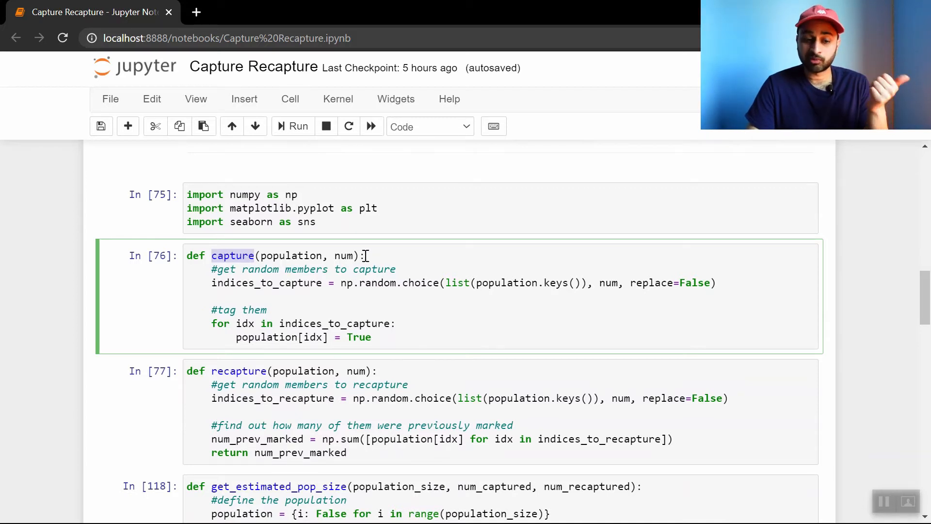
scroll(down, 3)
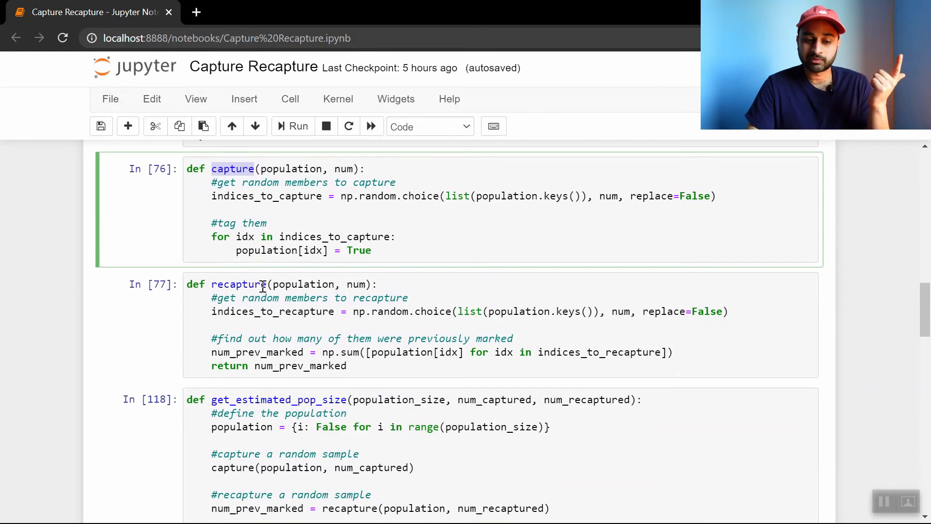
scroll(down, 3)
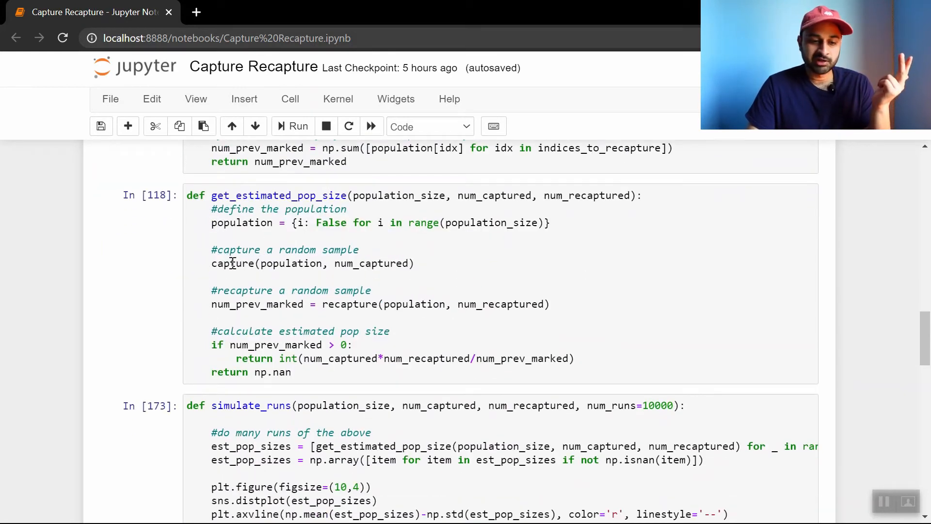
double_click(349, 304)
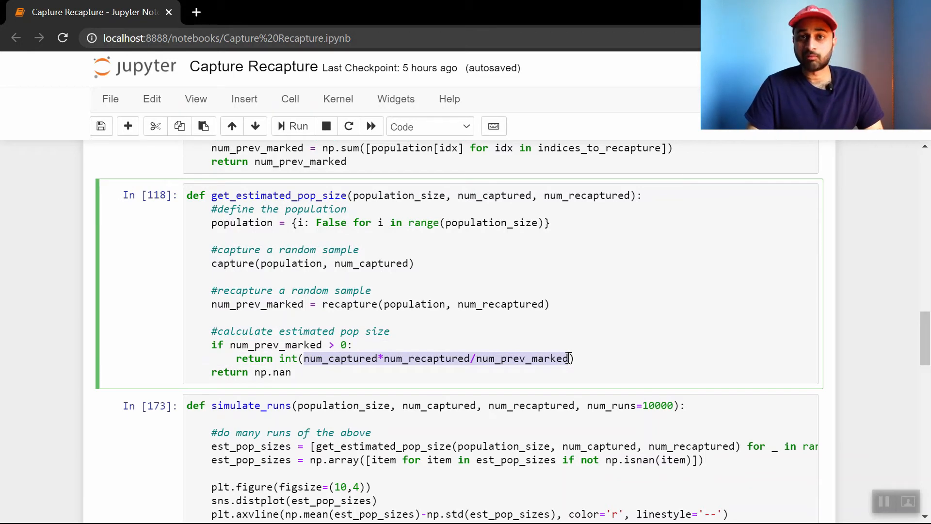
scroll(down, 3)
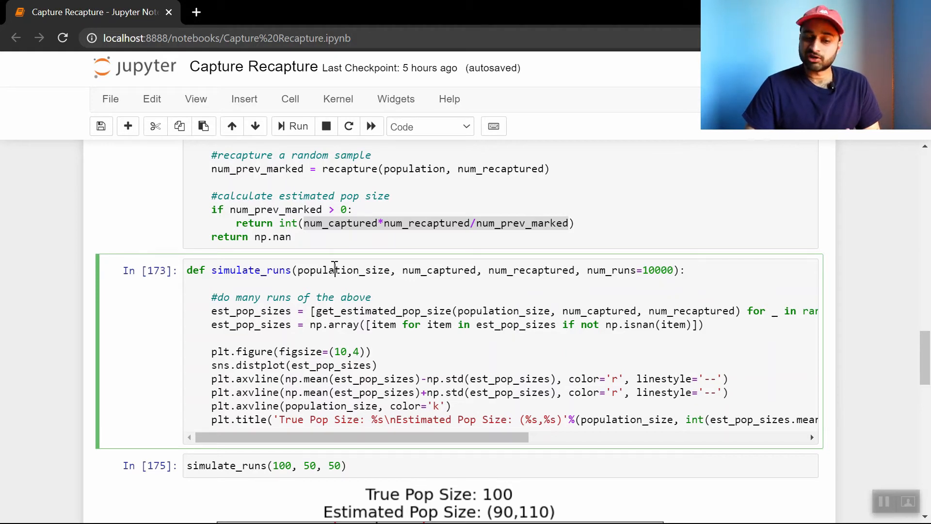
double_click(439, 270)
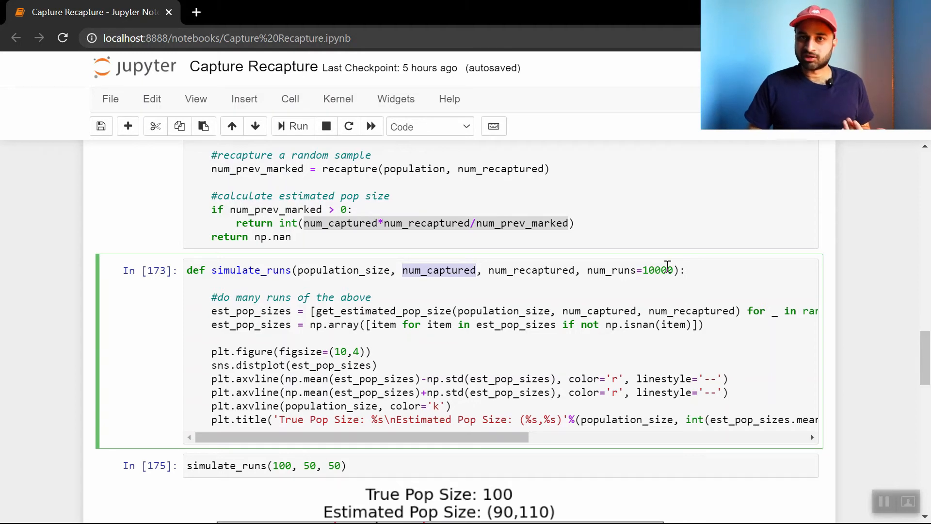
scroll(down, 3)
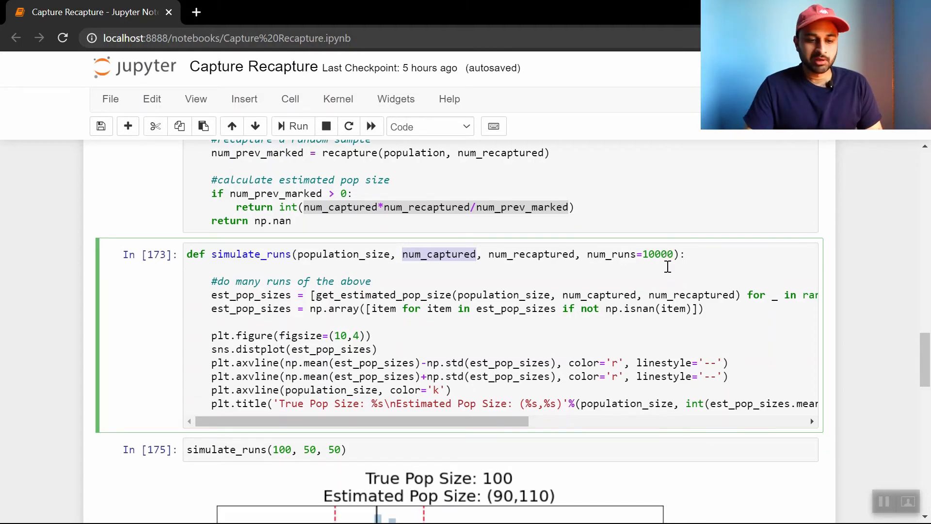
scroll(down, 3)
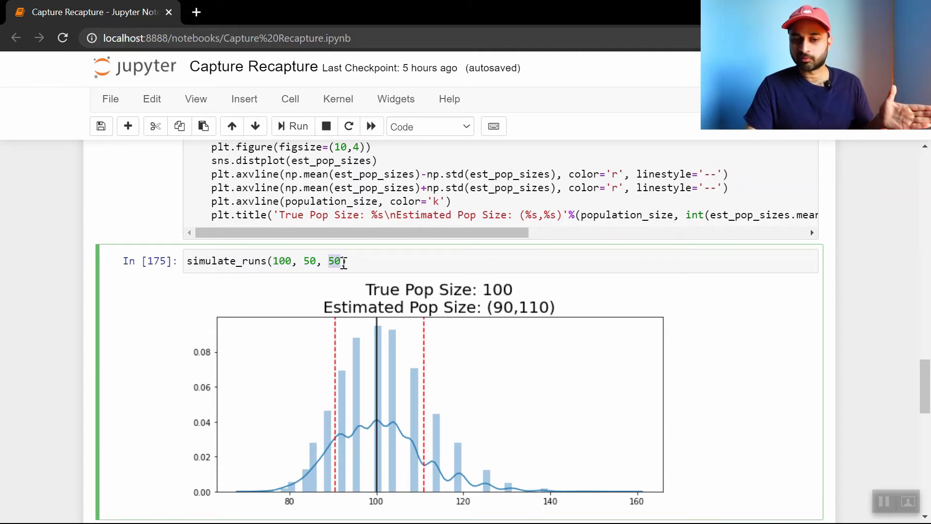
scroll(down, 3)
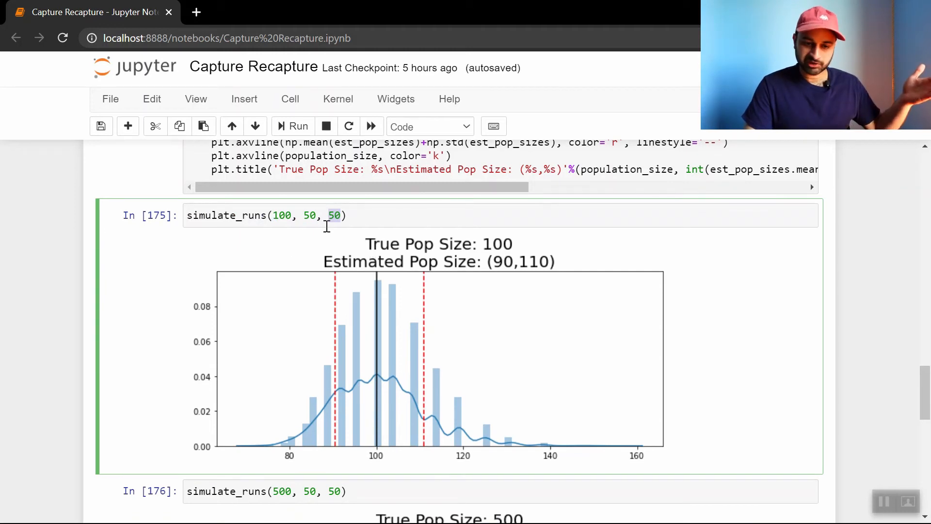
mouse_move(487, 289)
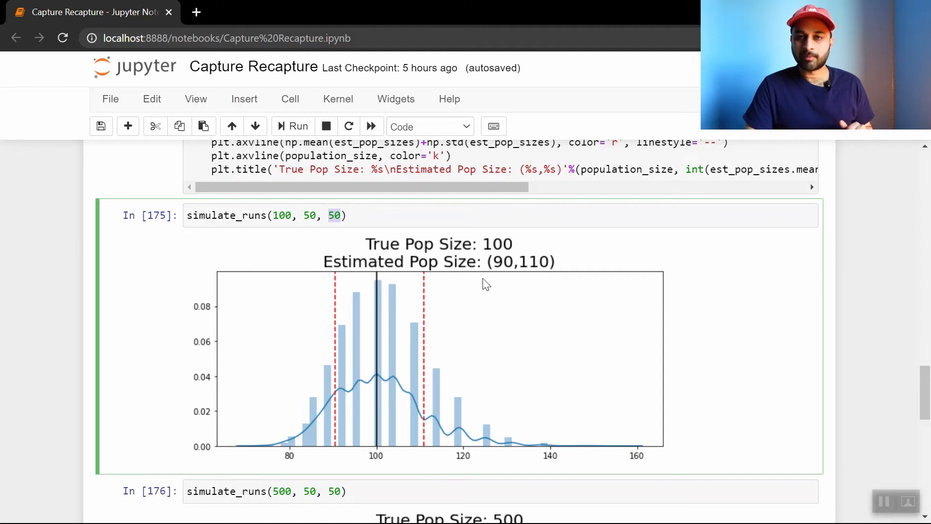
mouse_move(510, 321)
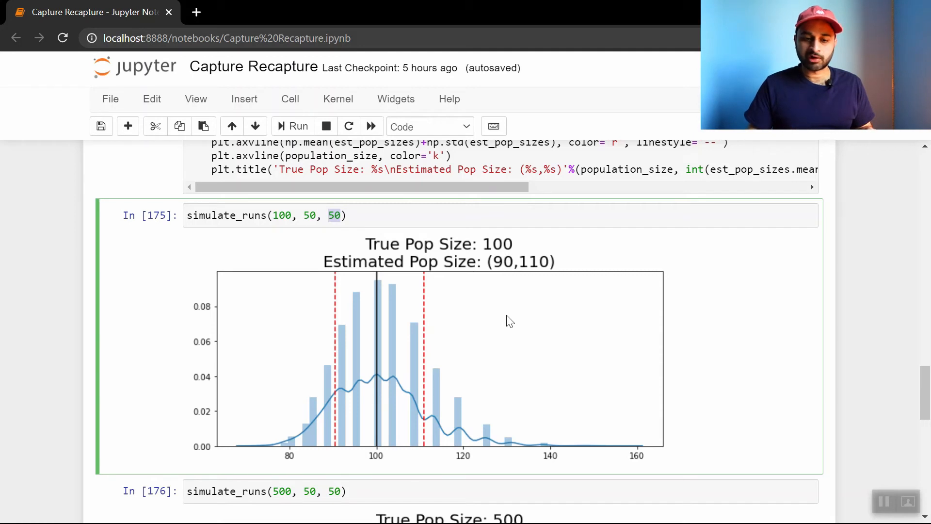
mouse_move(432, 351)
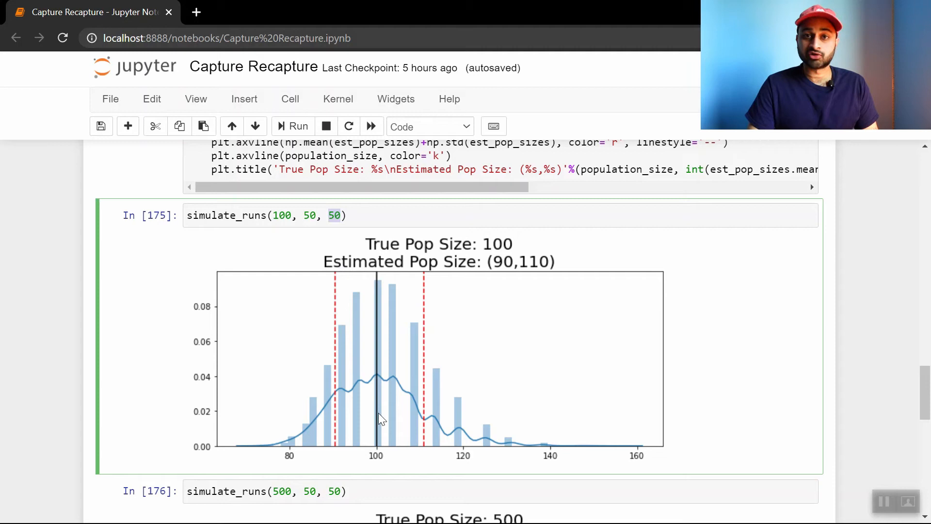
mouse_move(557, 402)
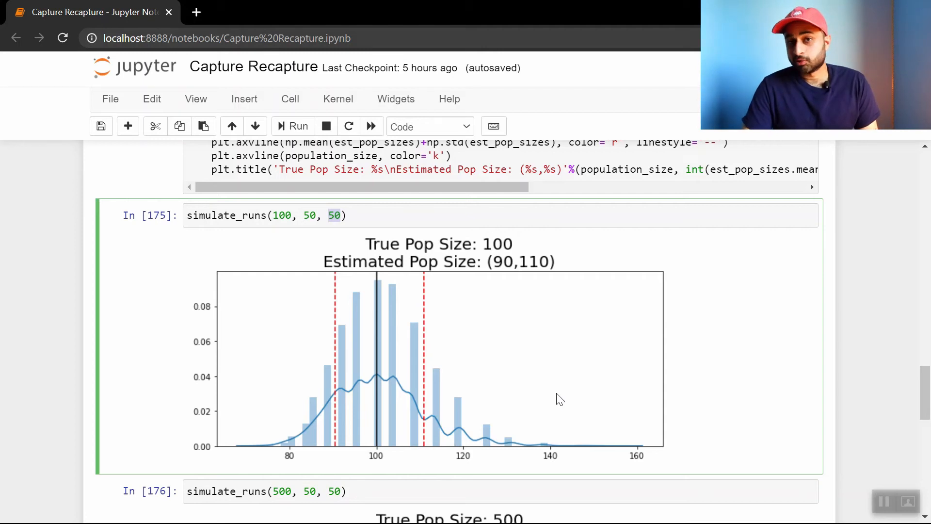
scroll(down, 3)
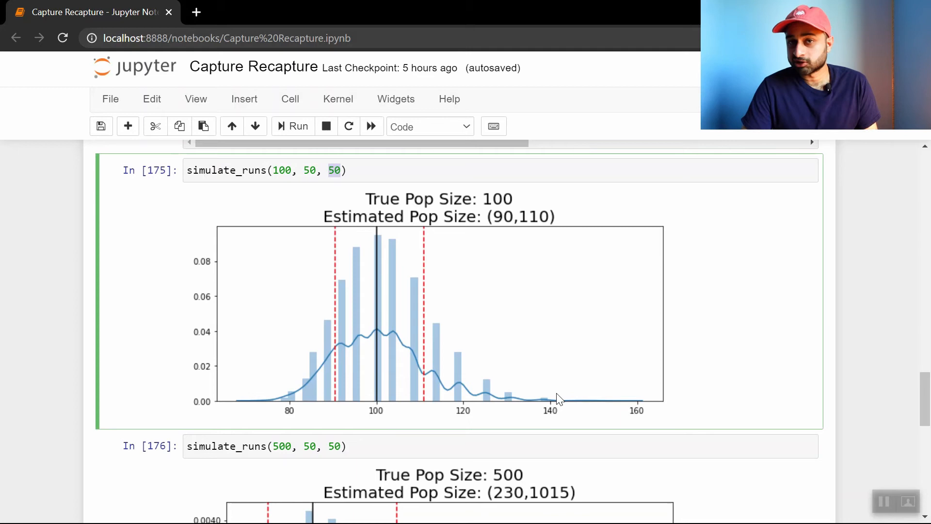
scroll(down, 3)
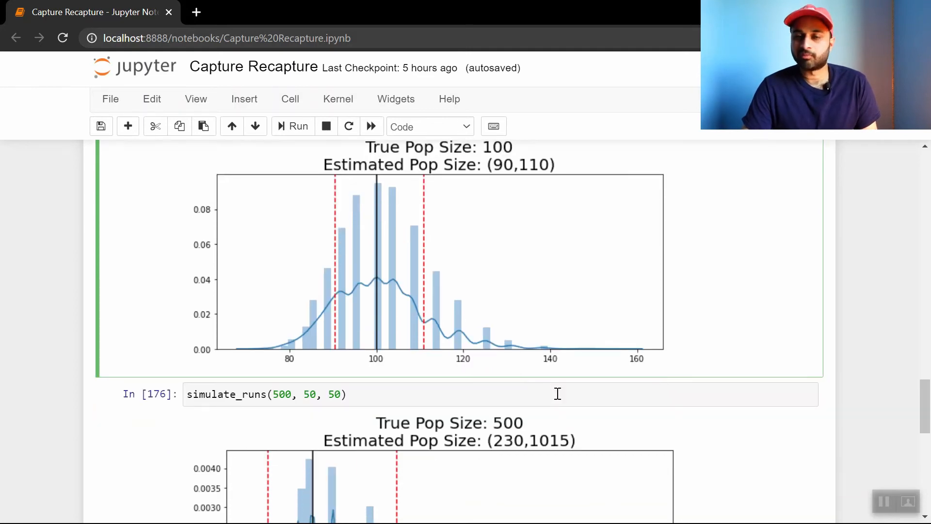
scroll(down, 3)
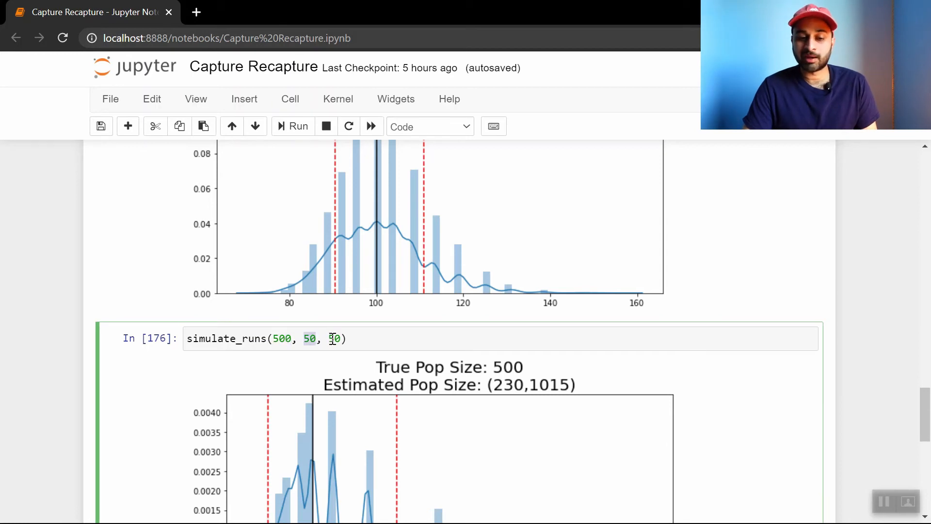
scroll(down, 3)
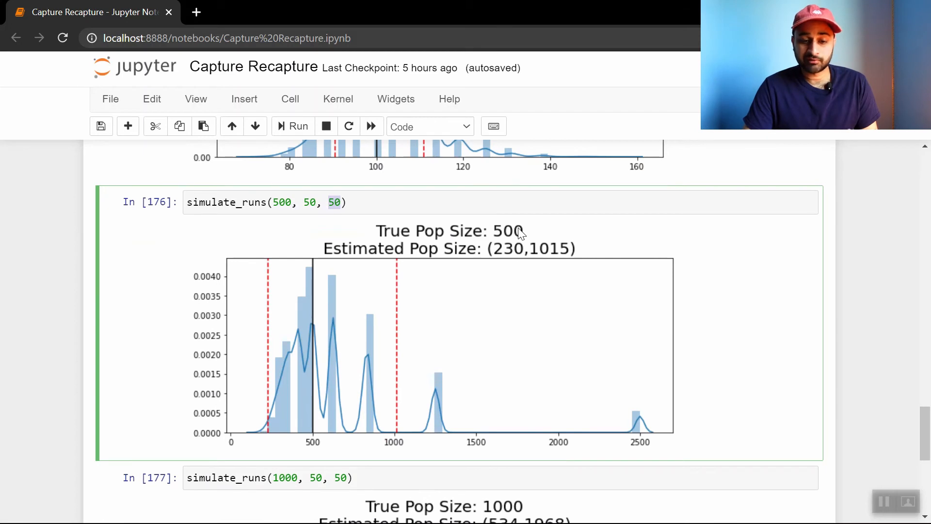
mouse_move(327, 278)
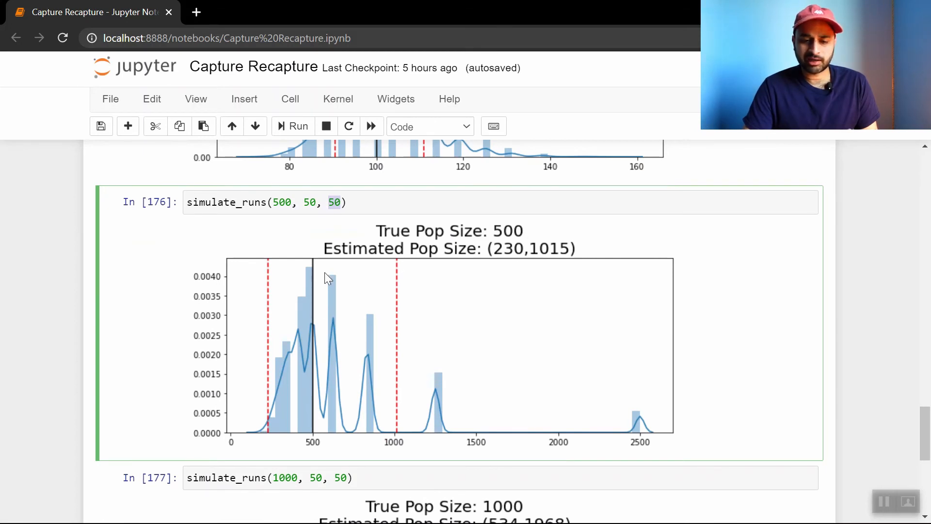
mouse_move(584, 255)
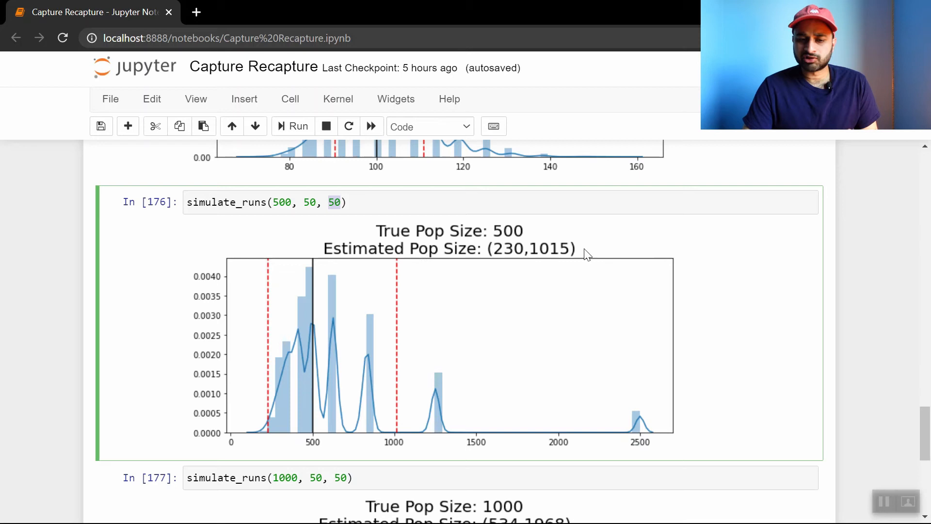
mouse_move(809, 362)
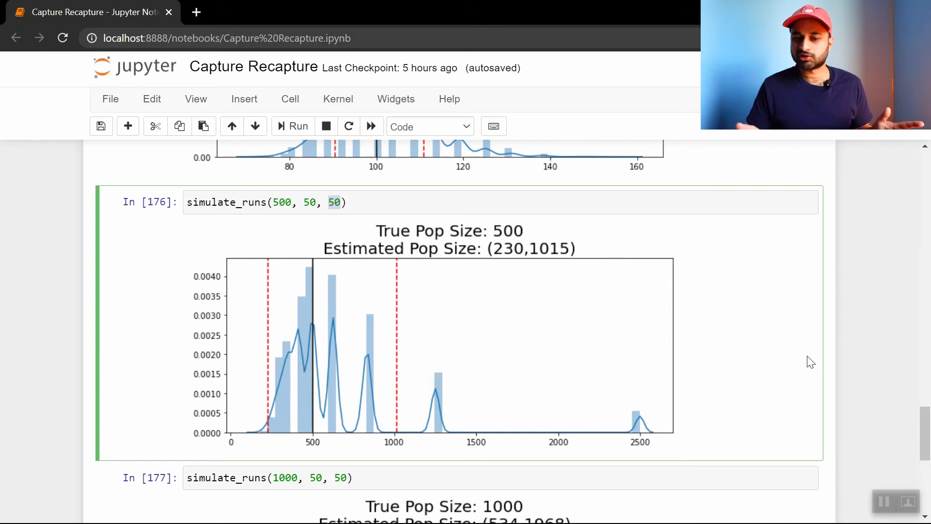
scroll(up, 3)
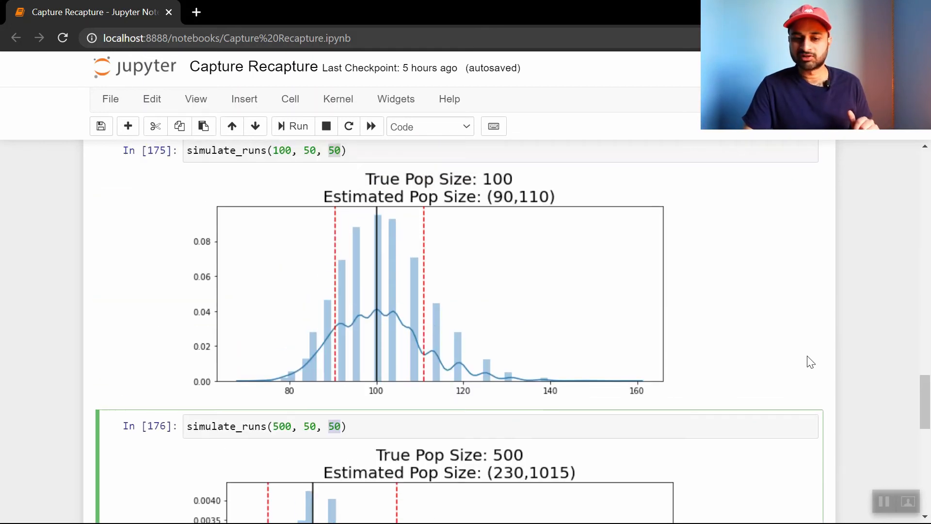
scroll(down, 3)
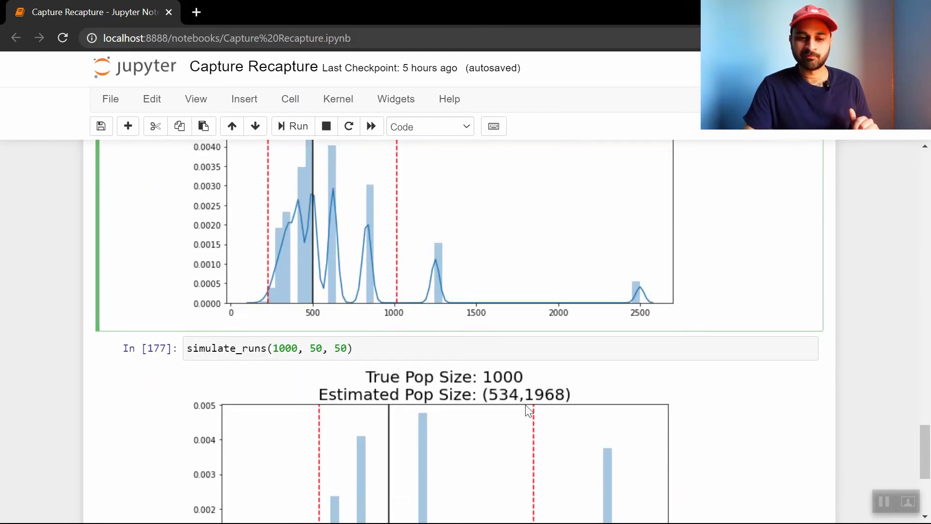
scroll(up, 3)
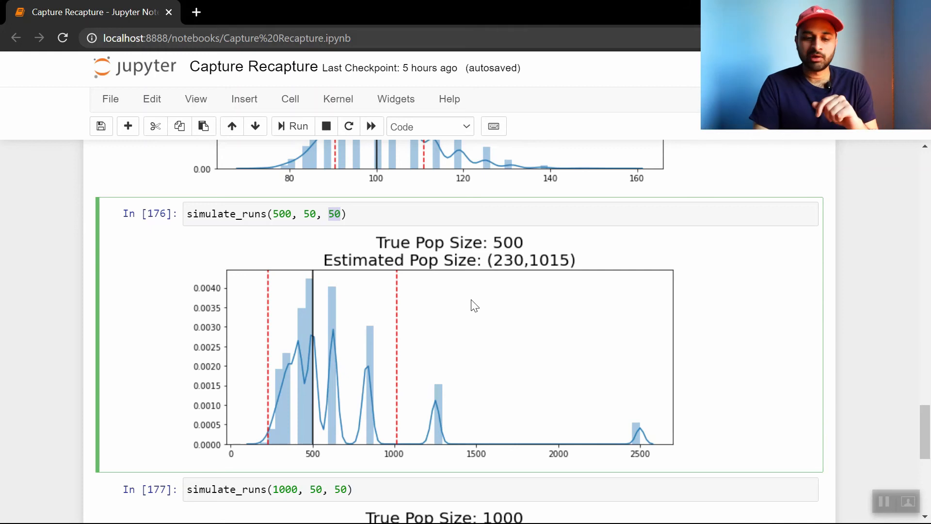
scroll(down, 3)
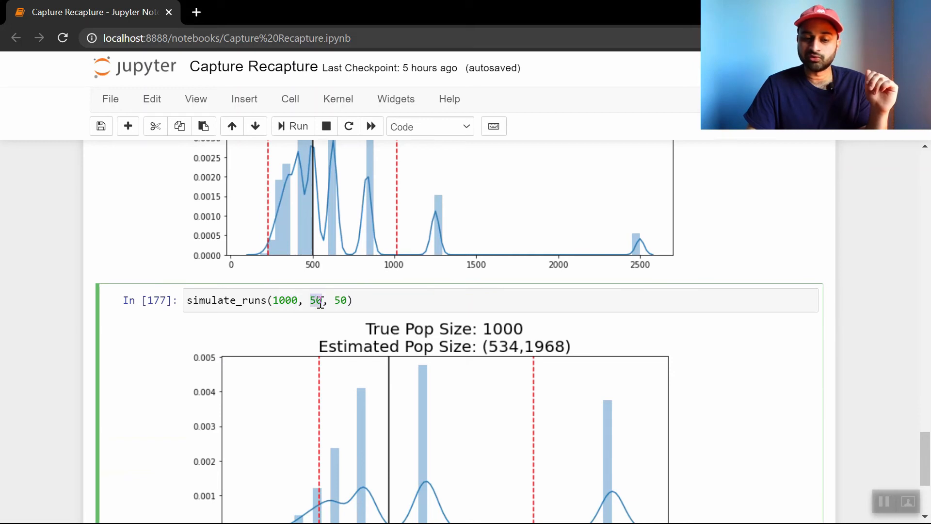
scroll(down, 3)
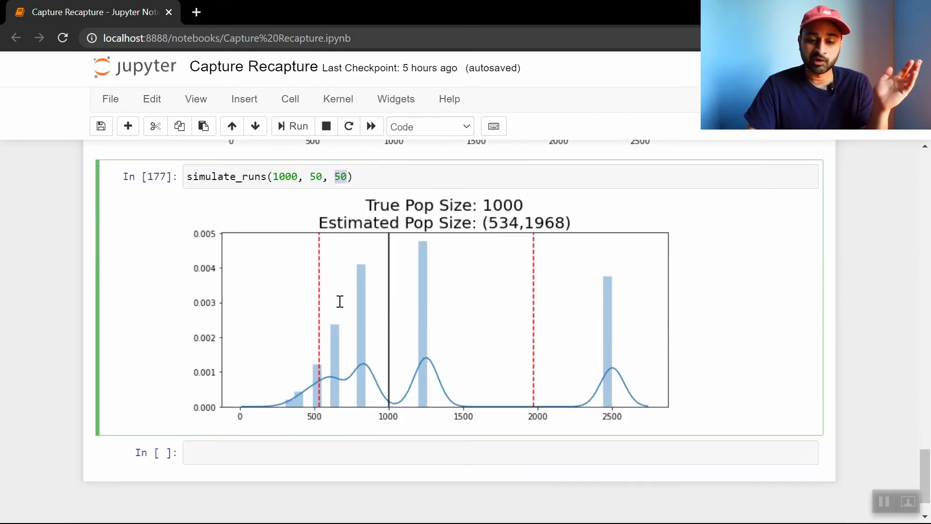
mouse_move(518, 209)
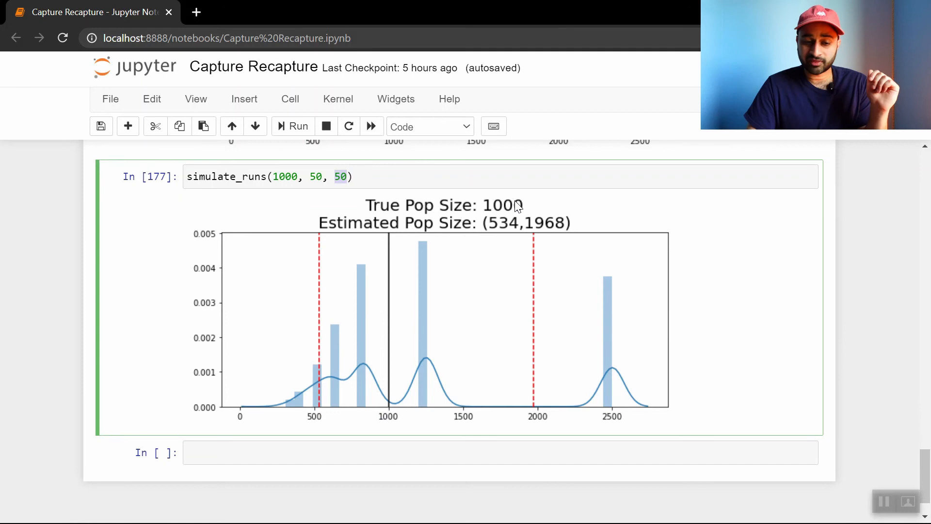
mouse_move(576, 235)
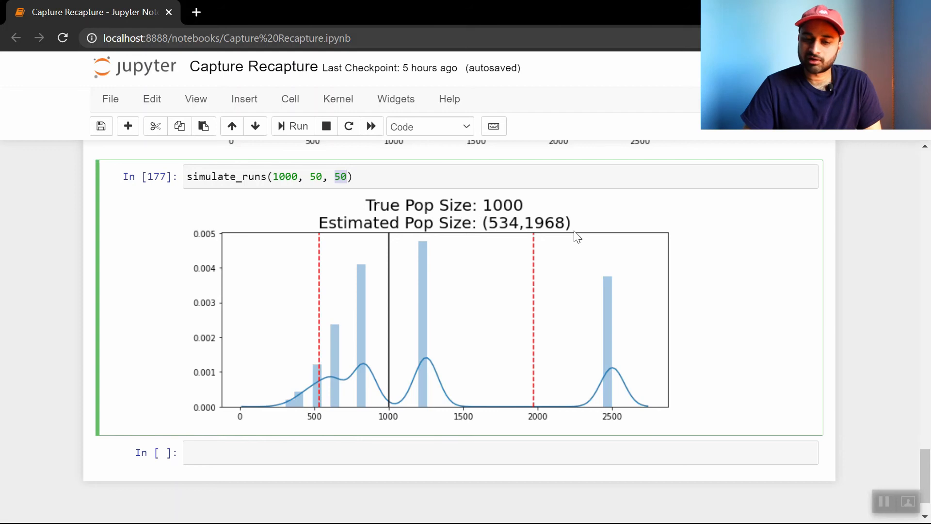
mouse_move(629, 384)
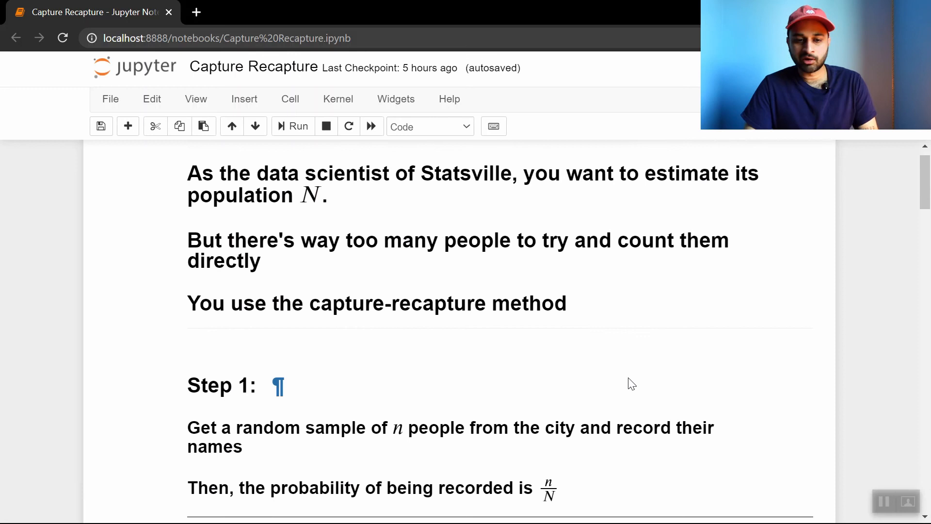
scroll(down, 3)
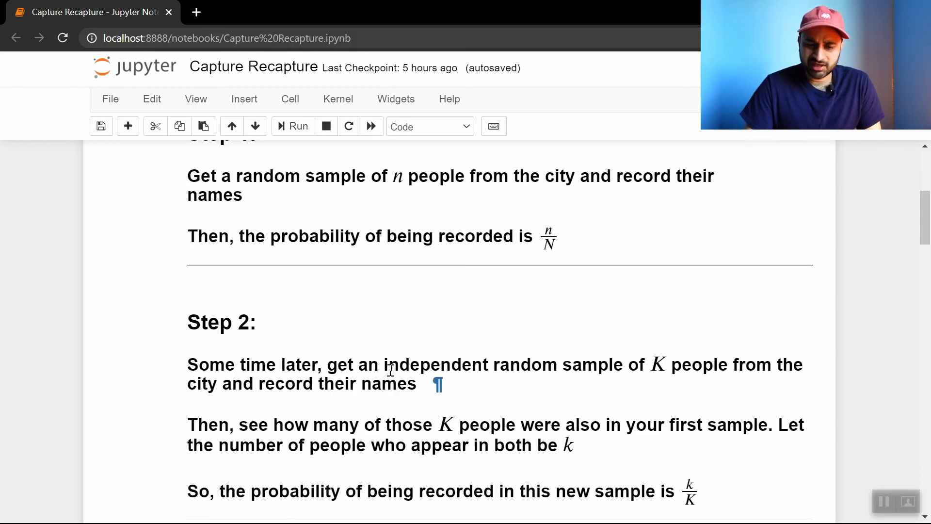
mouse_move(709, 390)
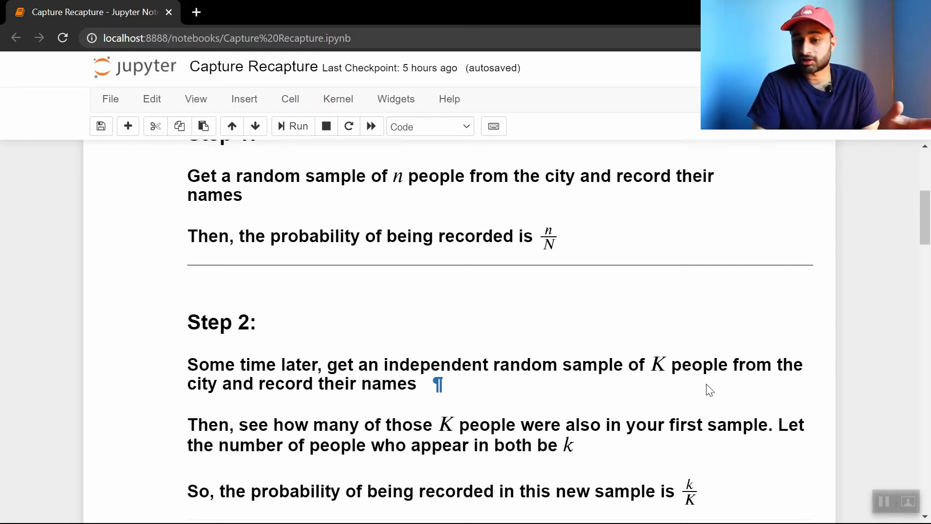
scroll(down, 3)
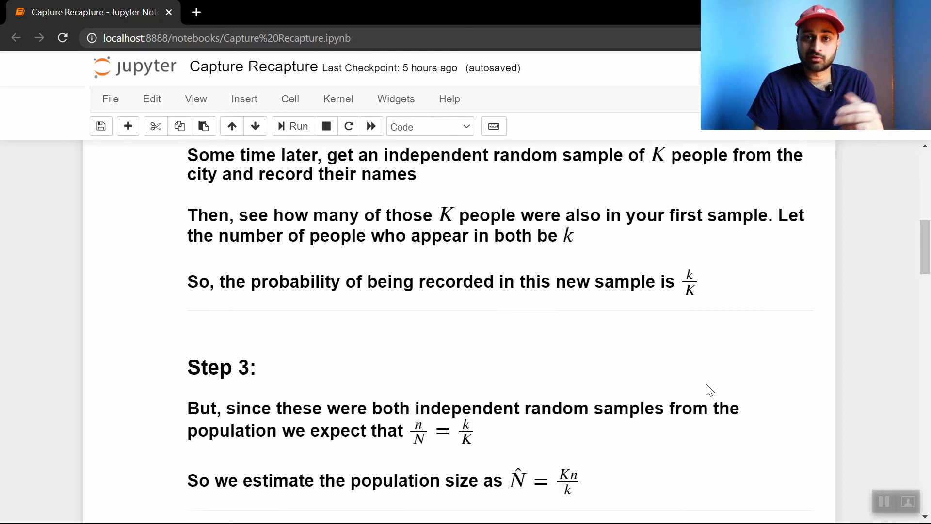